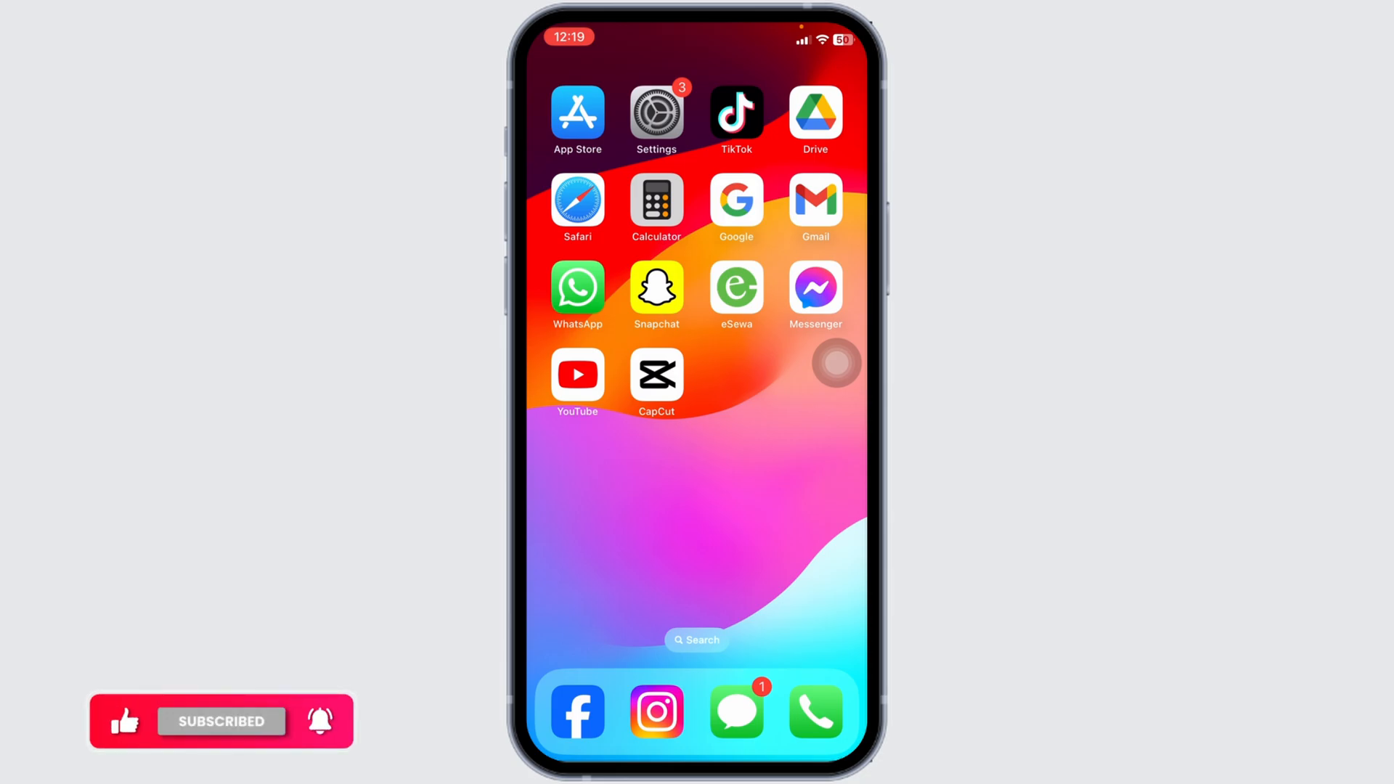
- Launch Snapchat and dismiss the notification permission alert to reach the camera
{"action": "left_click", "coordinate": [657, 286]}
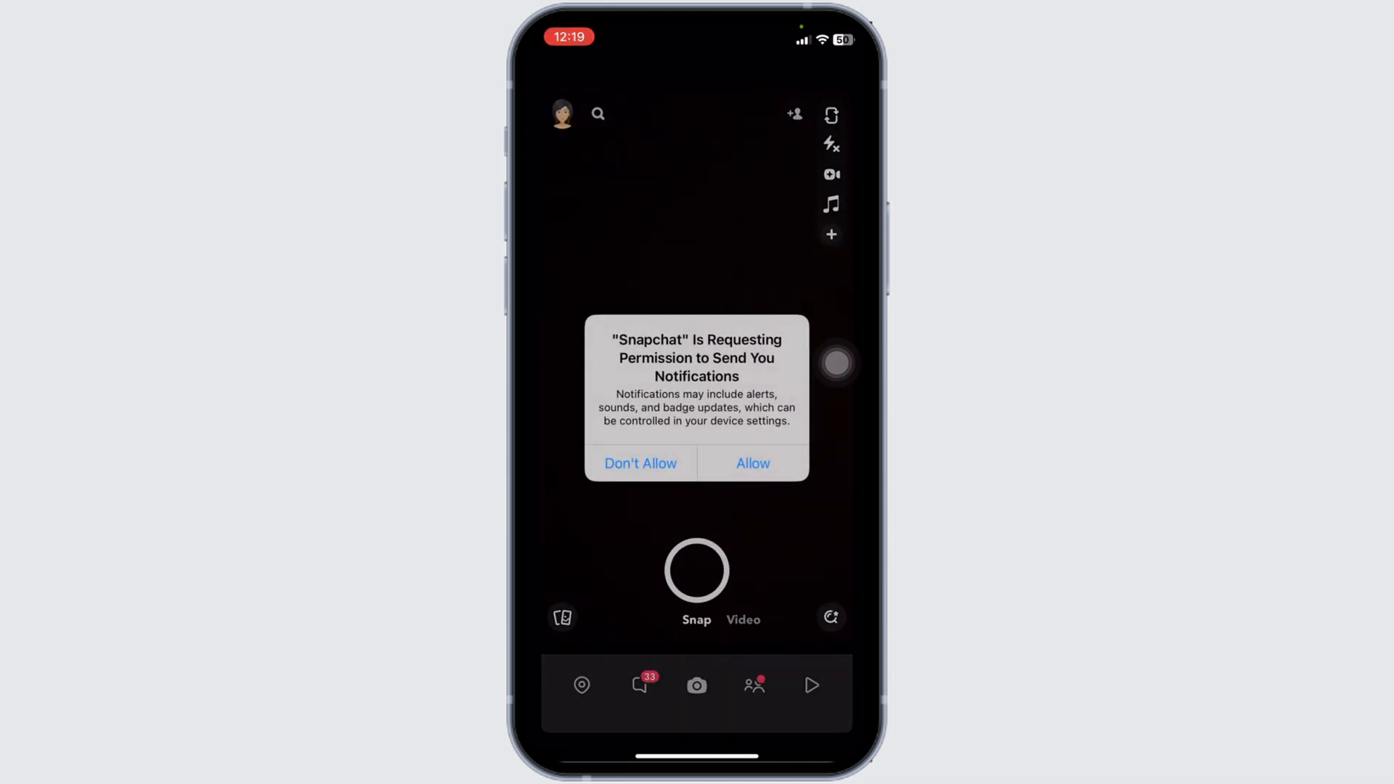
{"action": "left_click", "coordinate": [753, 462]}
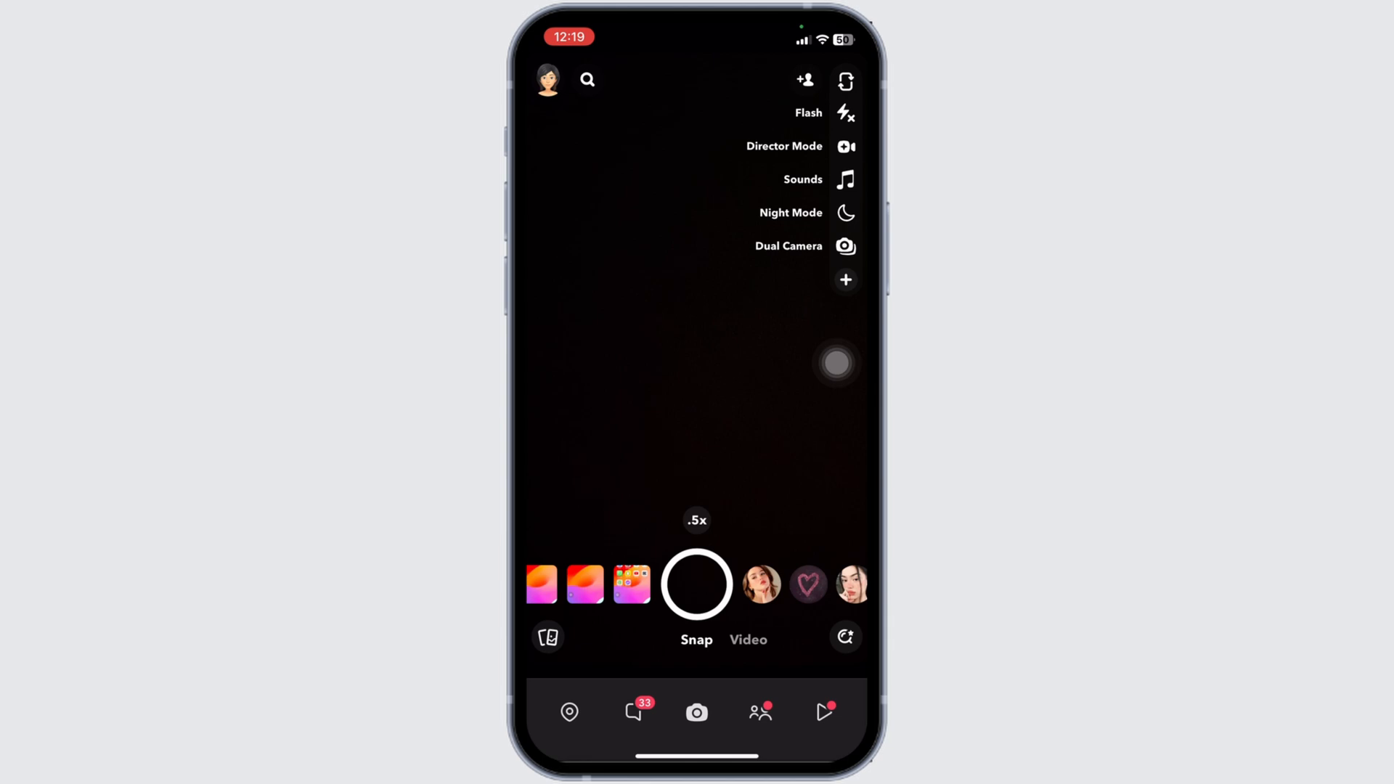
- From the profile page, open Settings and scroll down to Ad Preferences
{"action": "left_click", "coordinate": [547, 79]}
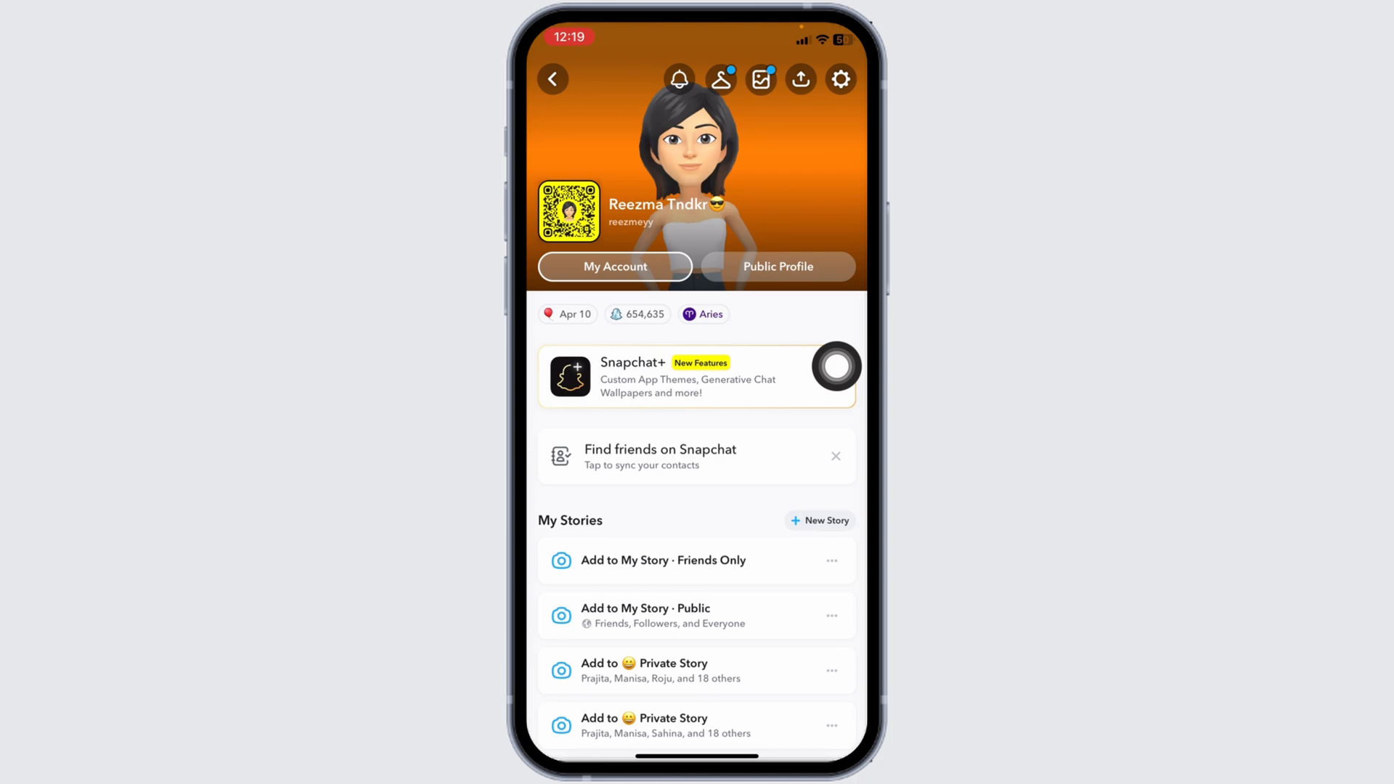
{"action": "left_click", "coordinate": [840, 79]}
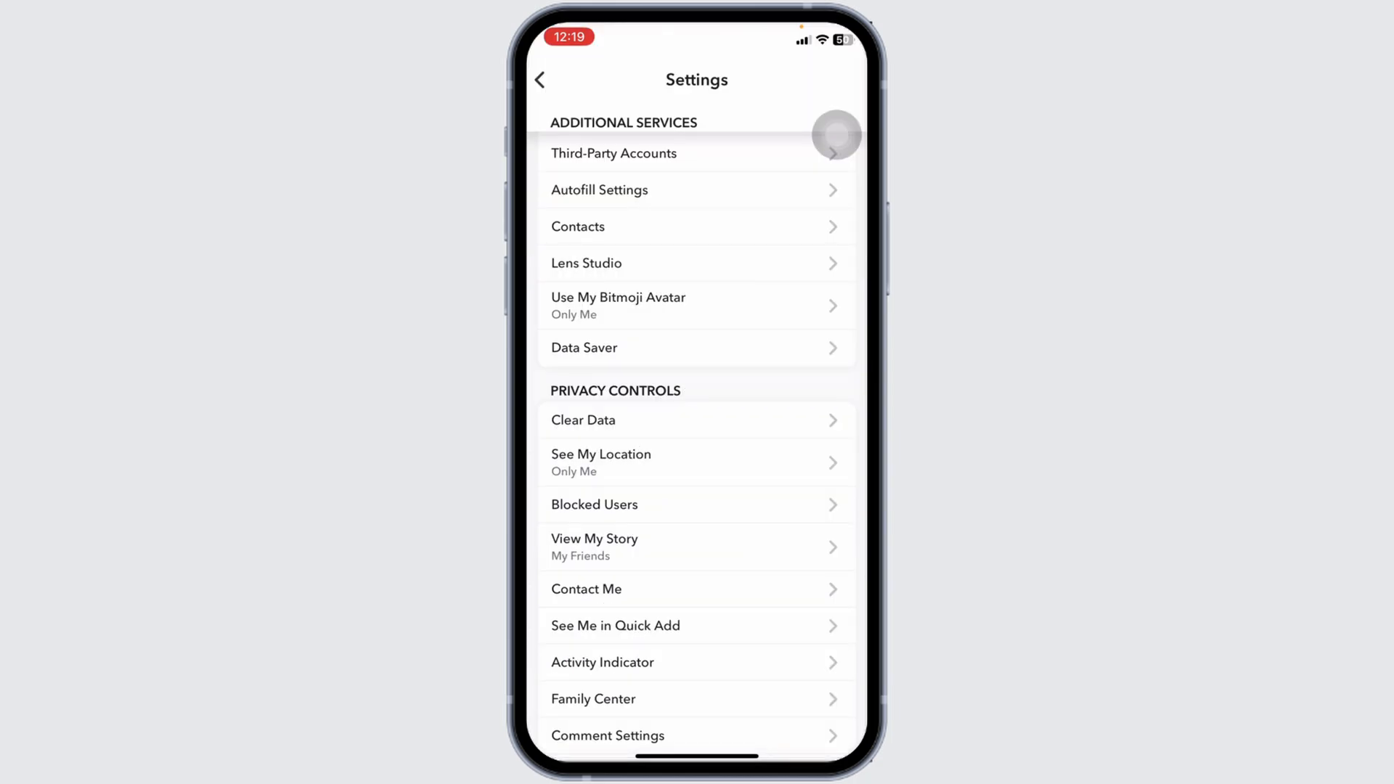
{"action": "scroll", "scroll_direction": "down", "scroll_amount": 3}
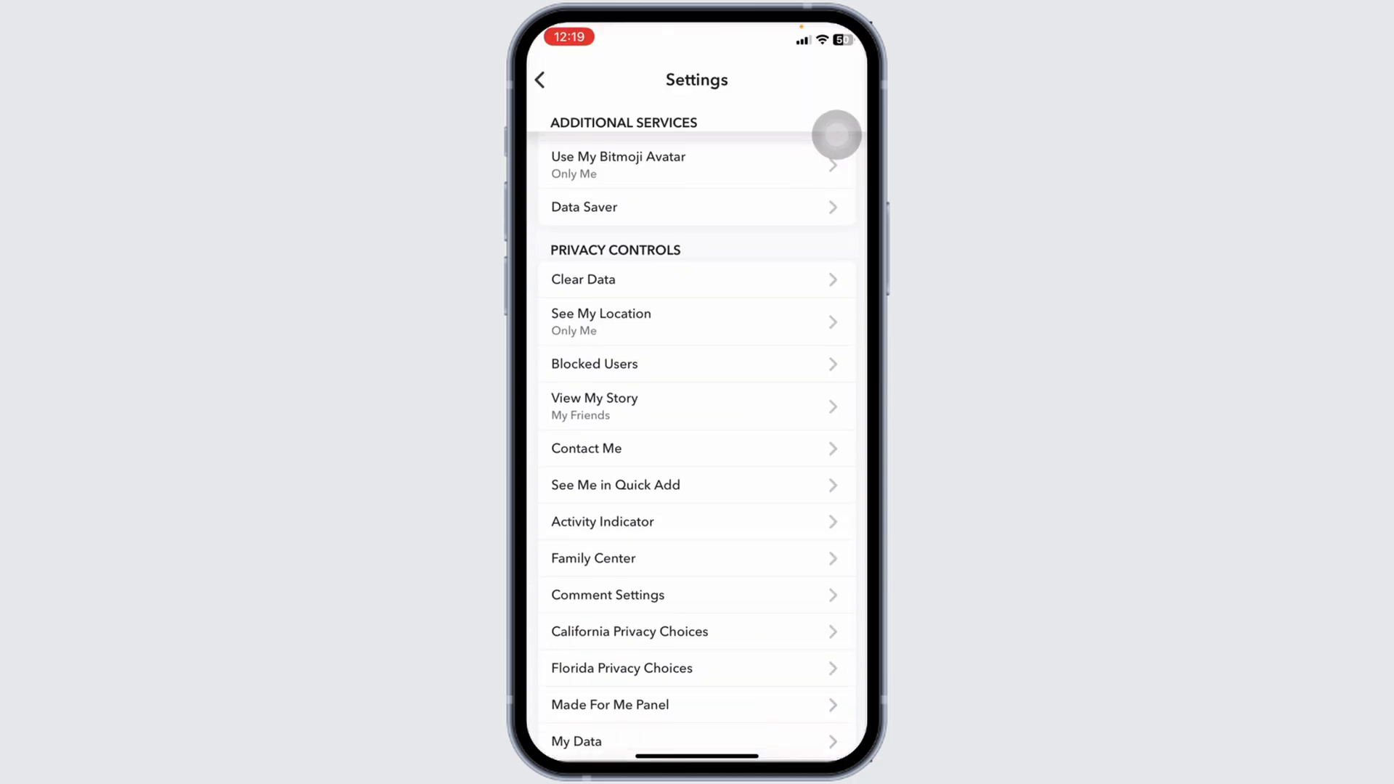
{"action": "scroll", "scroll_direction": "down", "scroll_amount": 3}
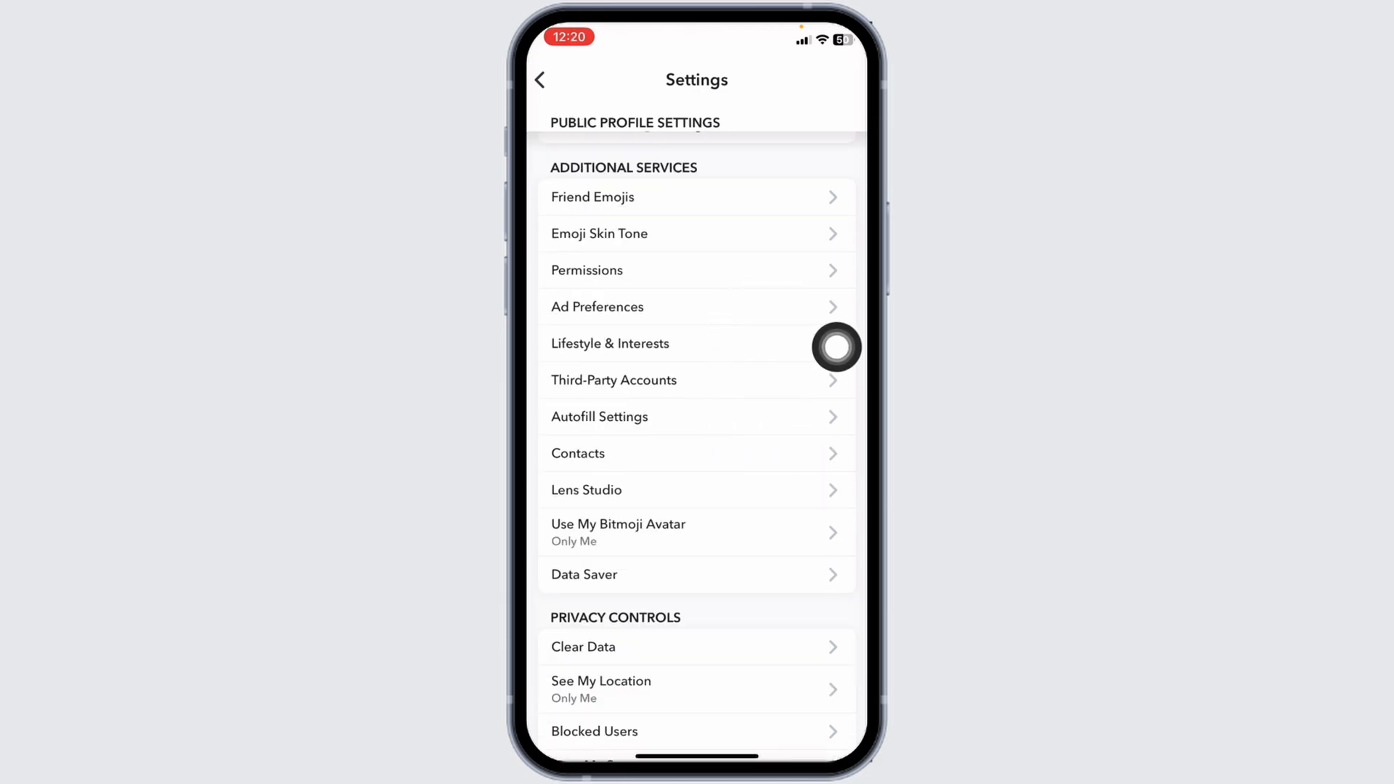
{"action": "left_click", "coordinate": [597, 307]}
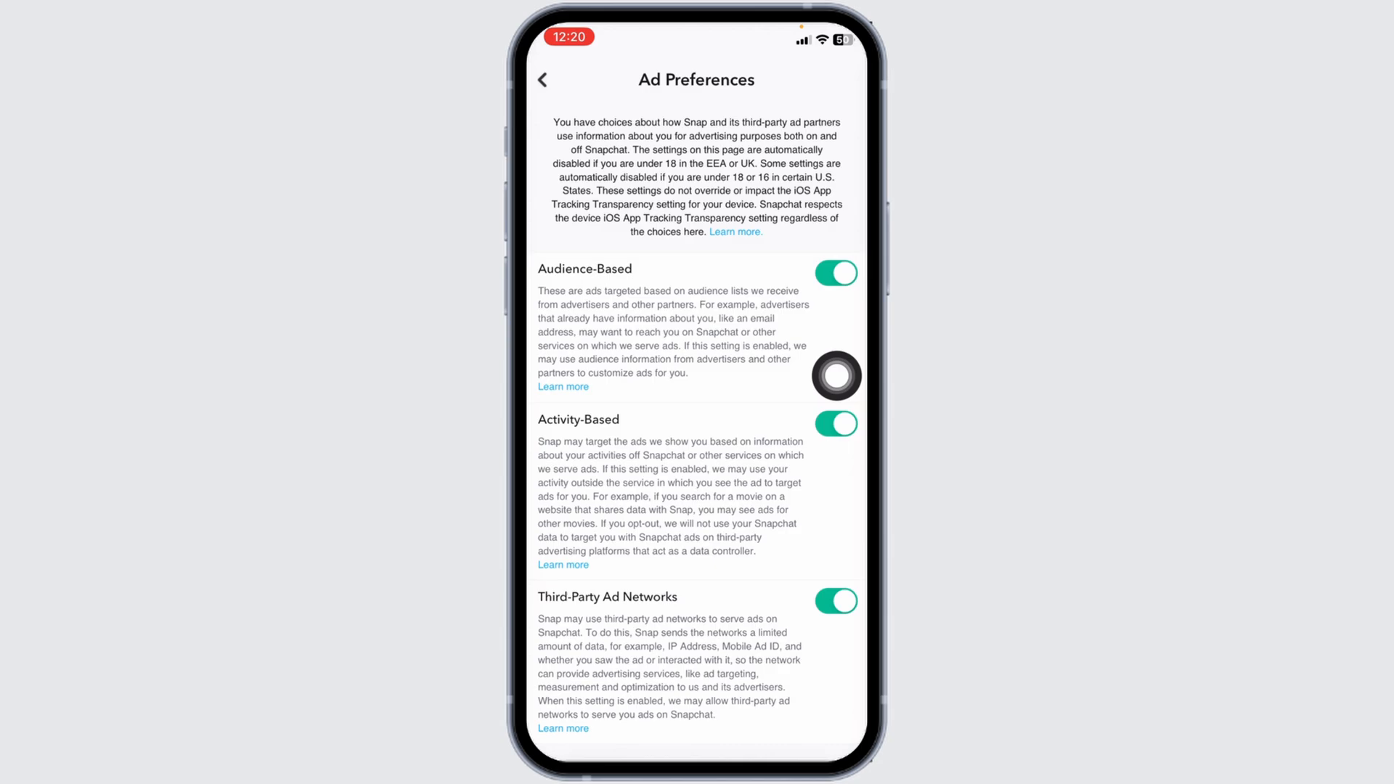
- Switch off Audience-Based ads and toggle Activity-Based ads to trigger the Disable confirmation
{"action": "left_click", "coordinate": [834, 273]}
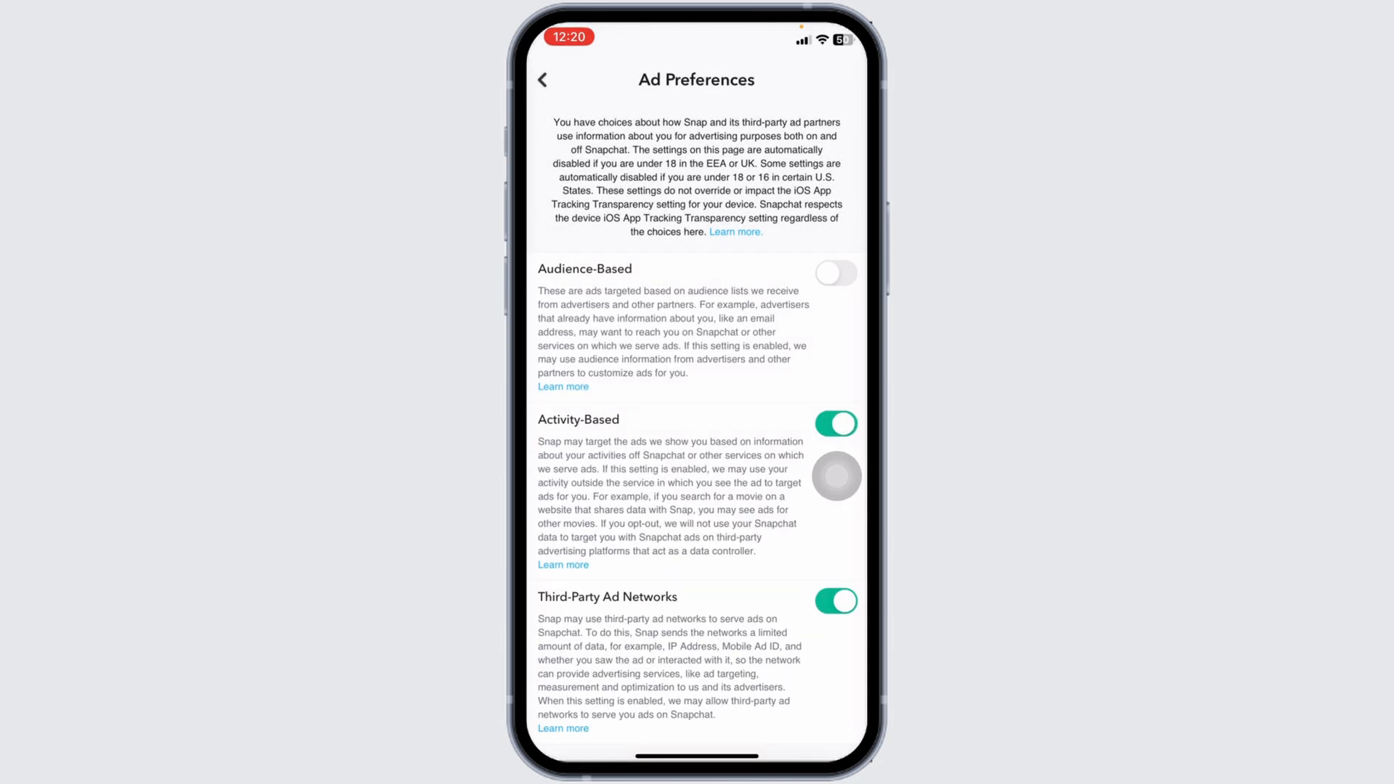
{"action": "left_click", "coordinate": [833, 424]}
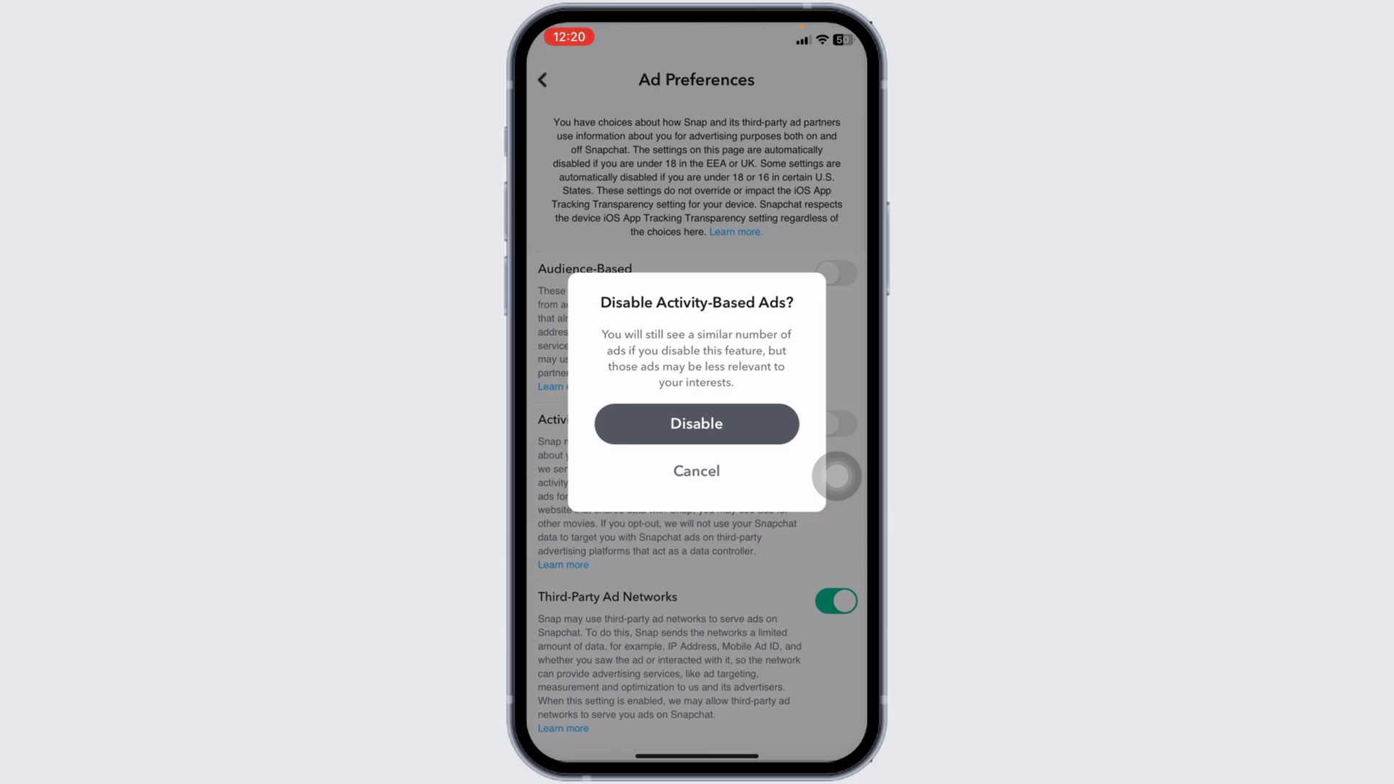